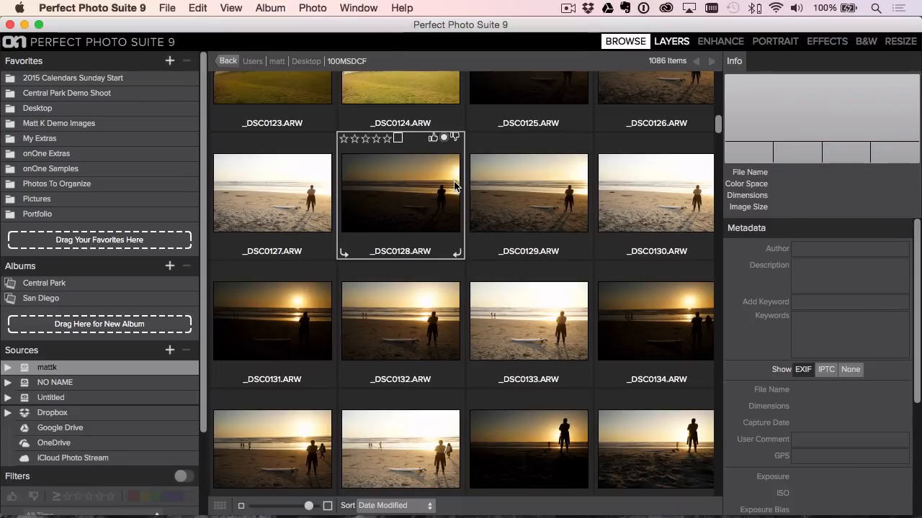
pyautogui.moveTo(463, 180)
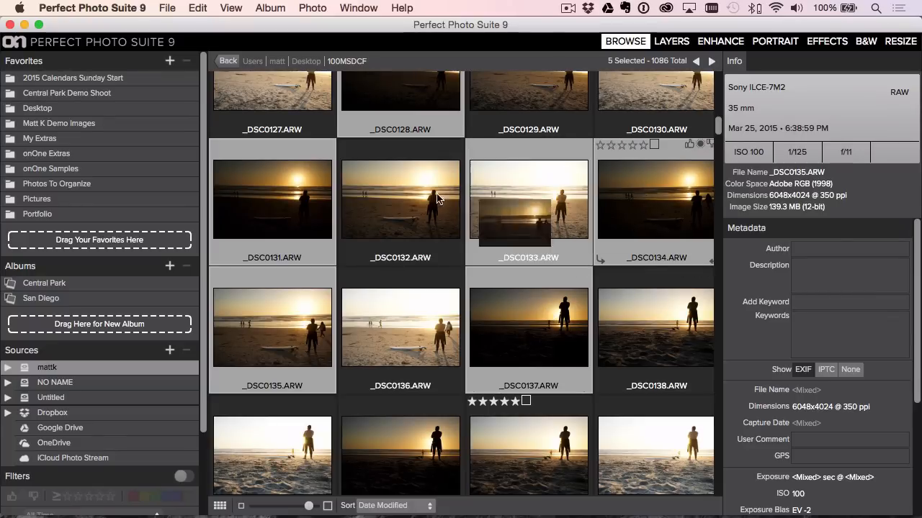
# Step: Create a new album from the selected beach photos, name it 'Surfer', and confirm
pyautogui.click(169, 266)
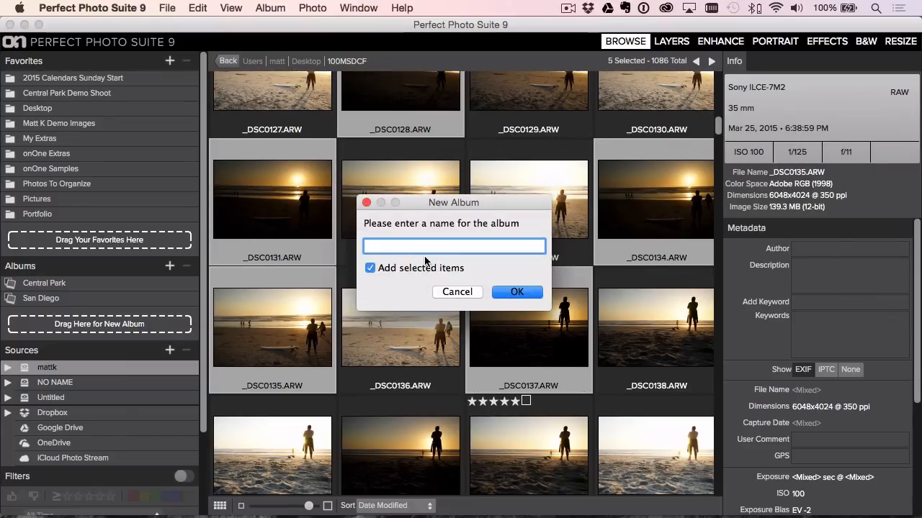
pyautogui.write('Surfer')
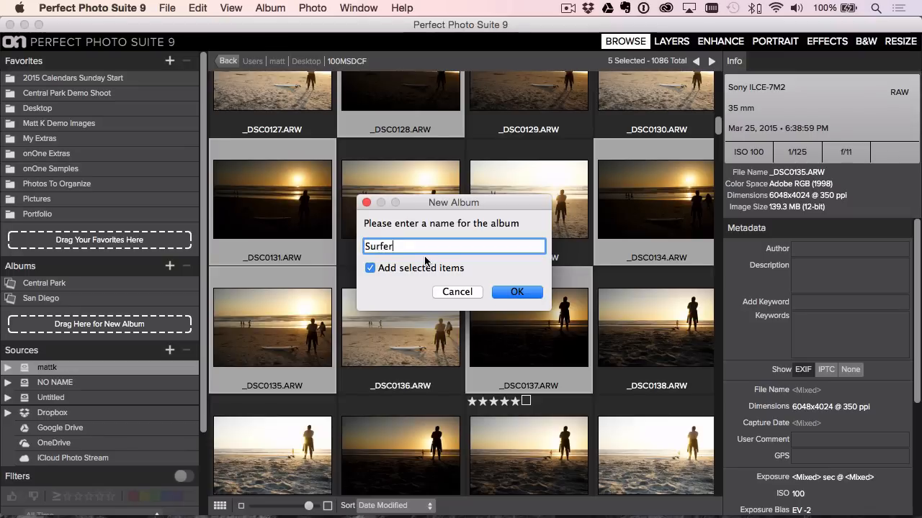
pyautogui.moveTo(479, 280)
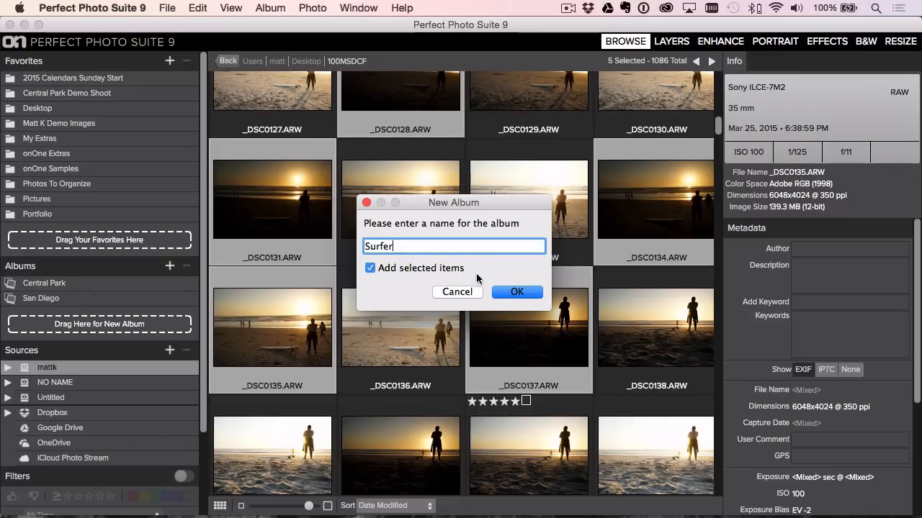
pyautogui.click(517, 291)
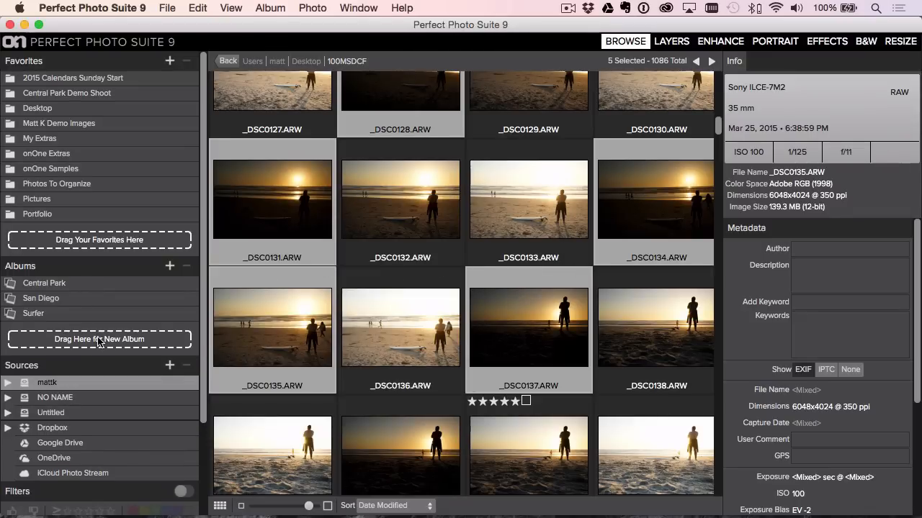
pyautogui.moveTo(581, 185)
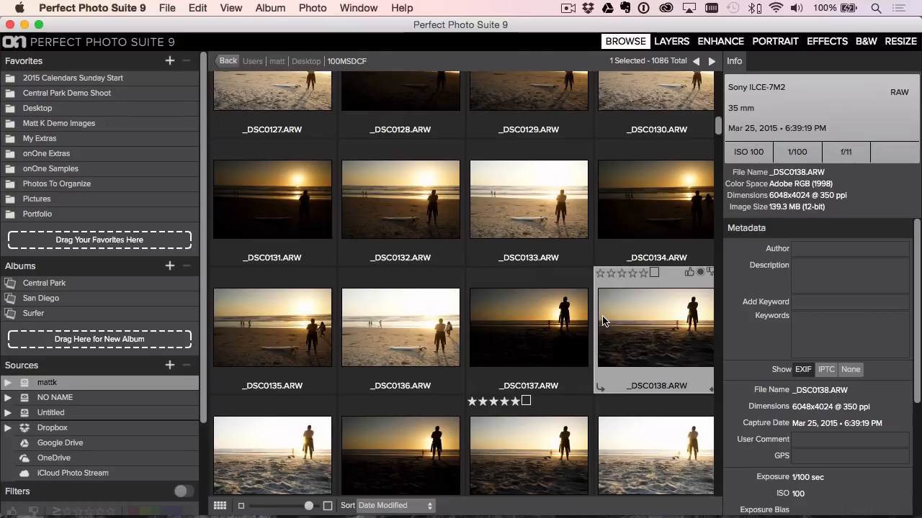
pyautogui.moveTo(669, 329)
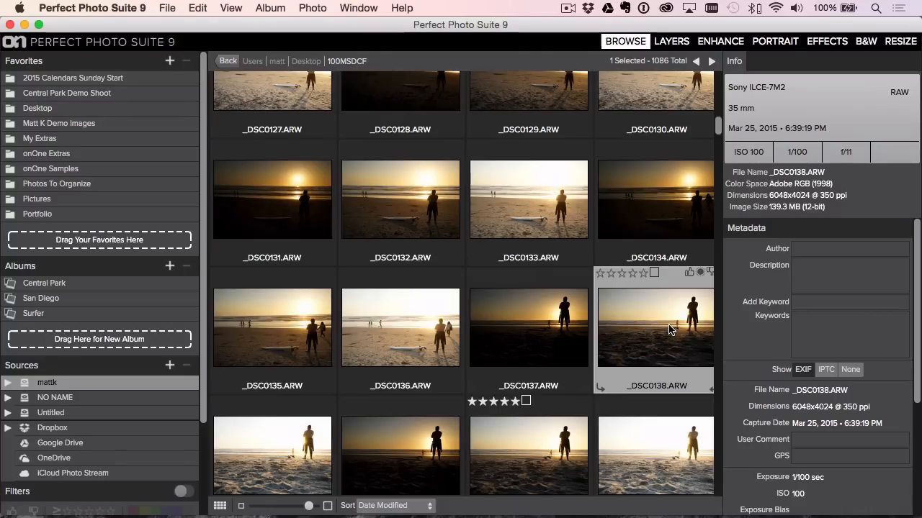
# Step: Open the Surfer album from the Albums panel to show its six photos
pyautogui.click(33, 313)
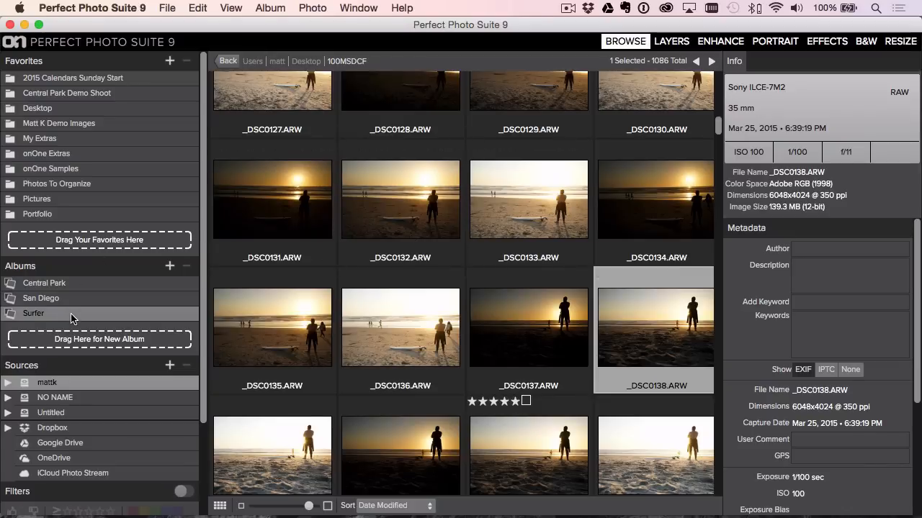
pyautogui.click(33, 314)
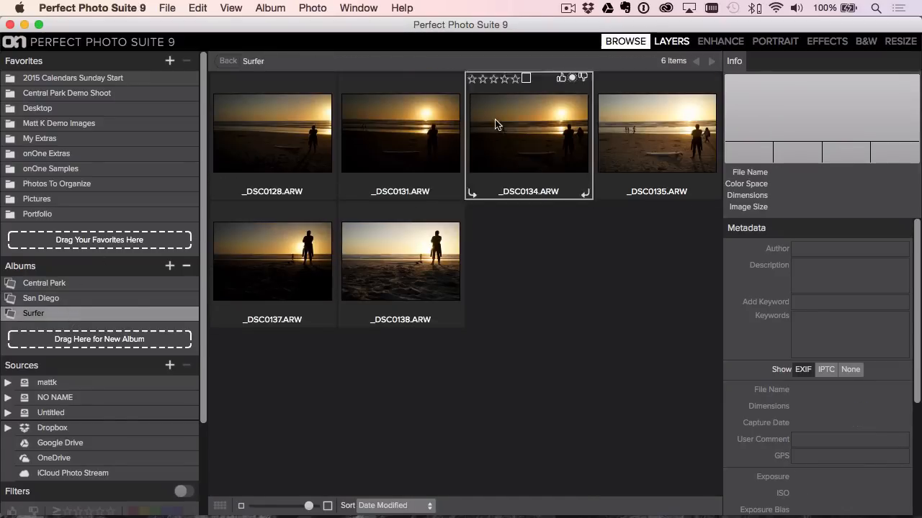